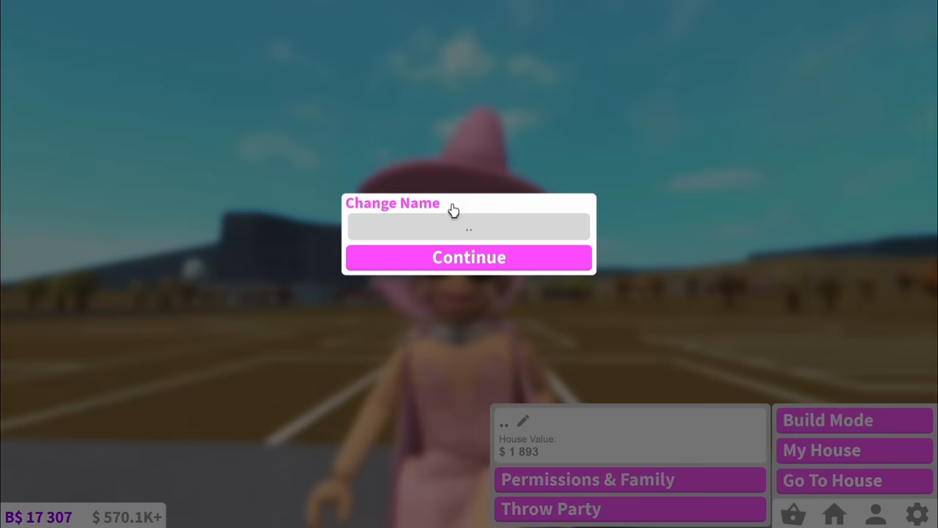
Name the lot 'TRUEREESES TRICK OR TREAT HAUNTED HALL' and confirm it
{"action": "type", "text": "TRUEREESES TR"}
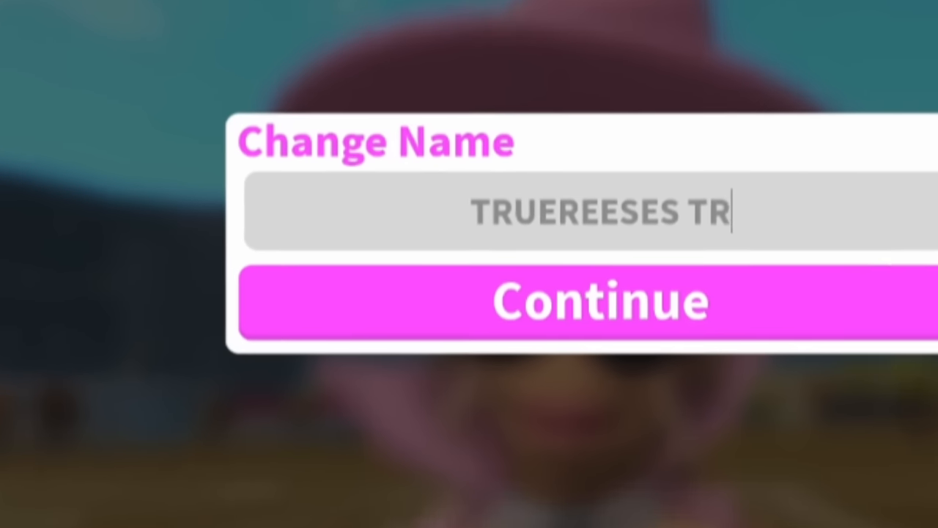
{"action": "type", "text": "ICK OR TREAT HAUNTED HALL"}
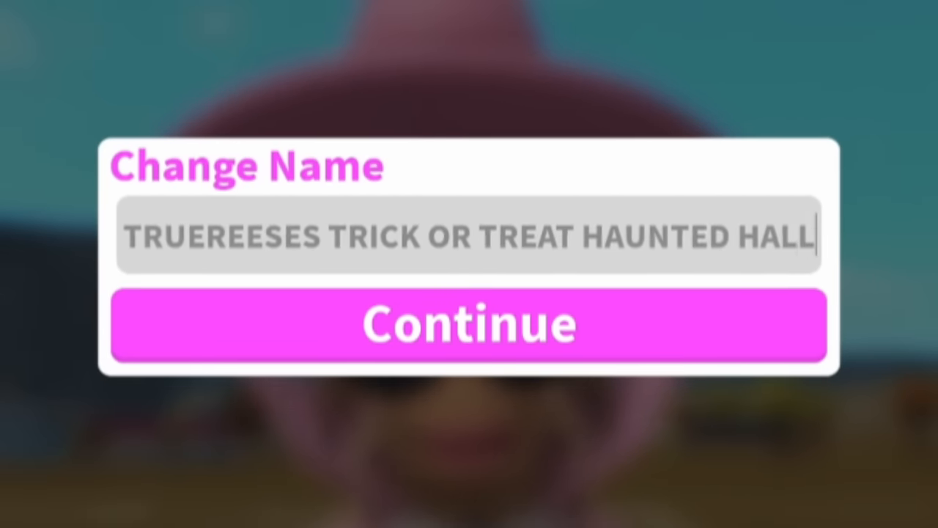
{"action": "left_click", "coordinate": [469, 324]}
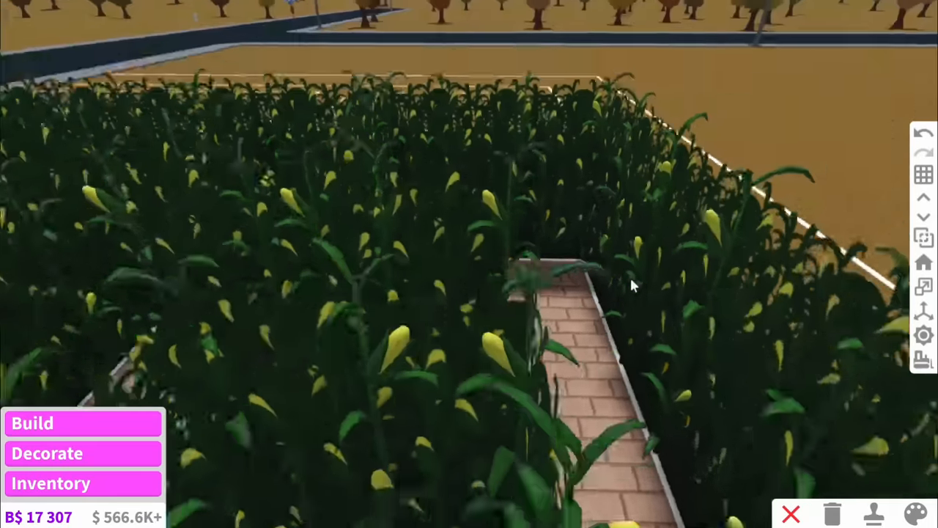
Continue placing corn plants along the brick-paved maze paths
{"action": "left_click", "coordinate": [49, 484]}
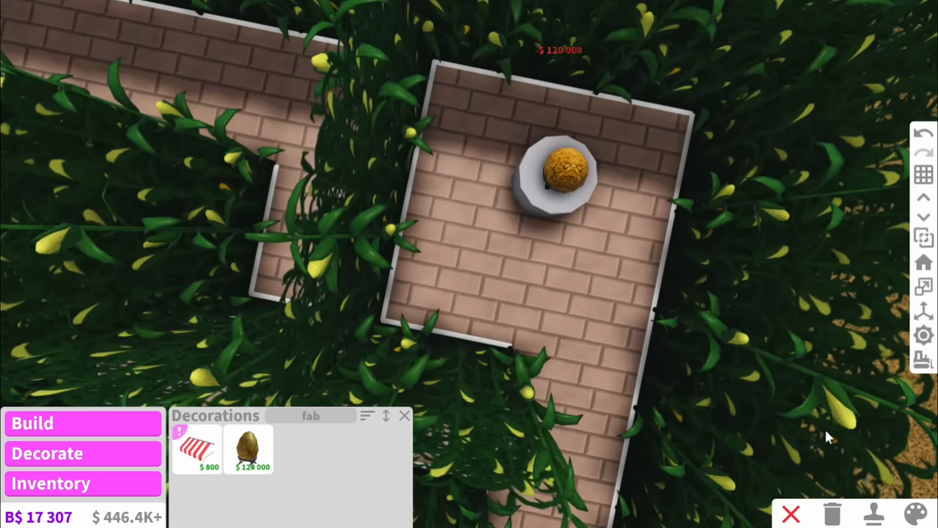
{"action": "left_click", "coordinate": [914, 513]}
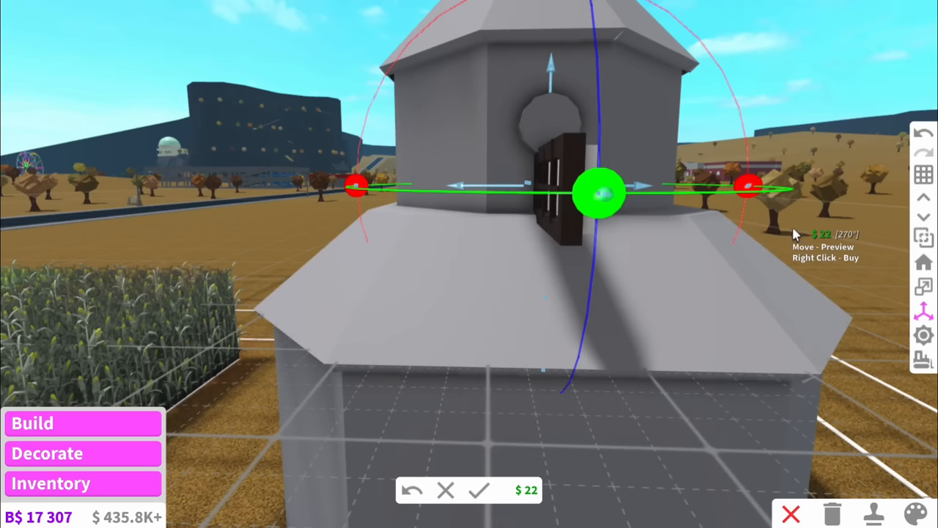
Position the small shutter and fit the sails onto the windmill tower
{"action": "left_click", "coordinate": [477, 490]}
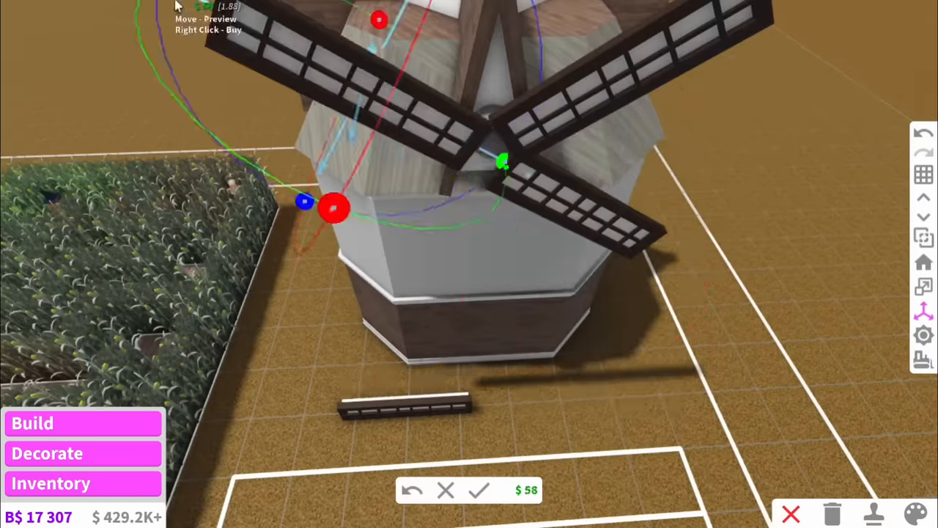
{"action": "left_click", "coordinate": [478, 489]}
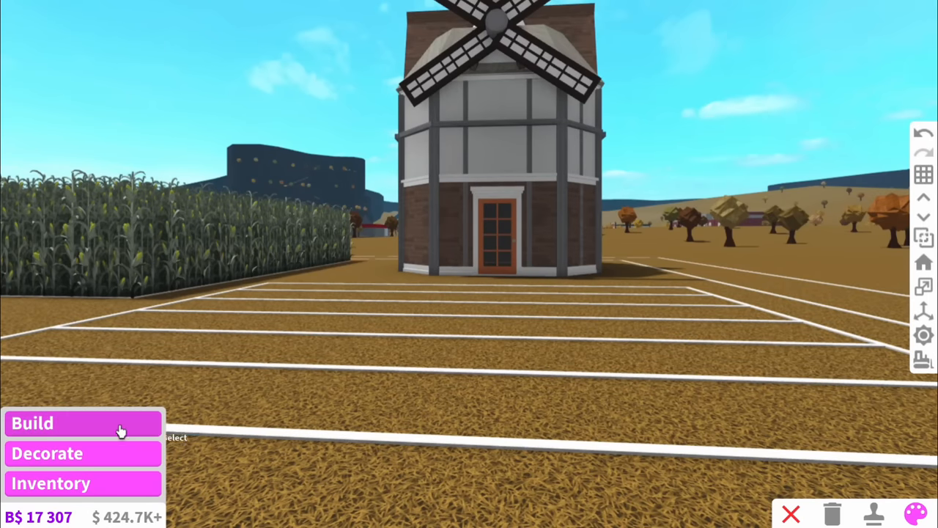
Resume Build mode and pick a staircase for the windmill interior
{"action": "left_click", "coordinate": [32, 422]}
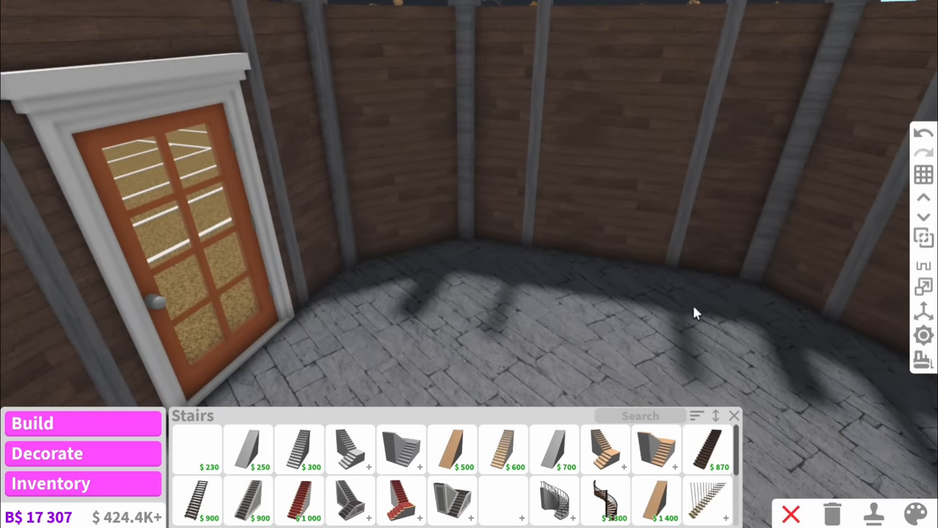
{"action": "left_click", "coordinate": [605, 501]}
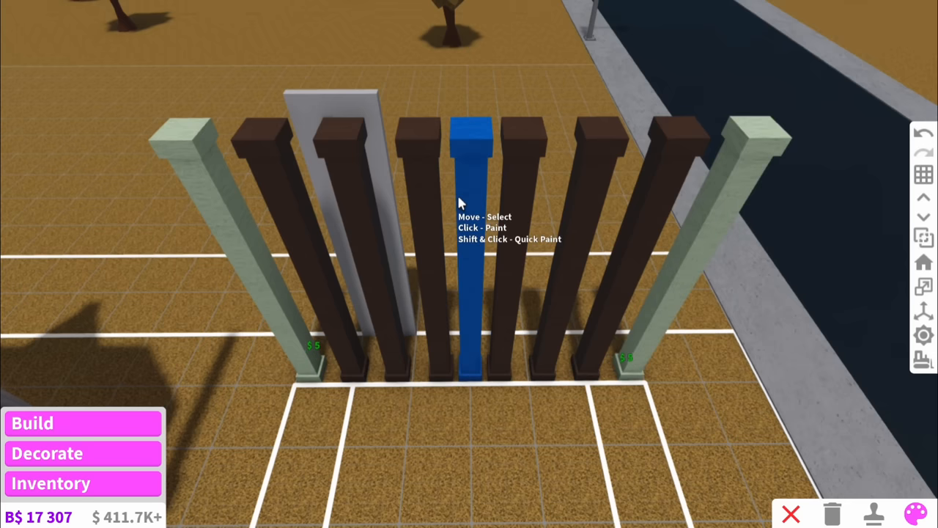
Paint the slide tower pillar violet from the colour picker
{"action": "left_click", "coordinate": [915, 513]}
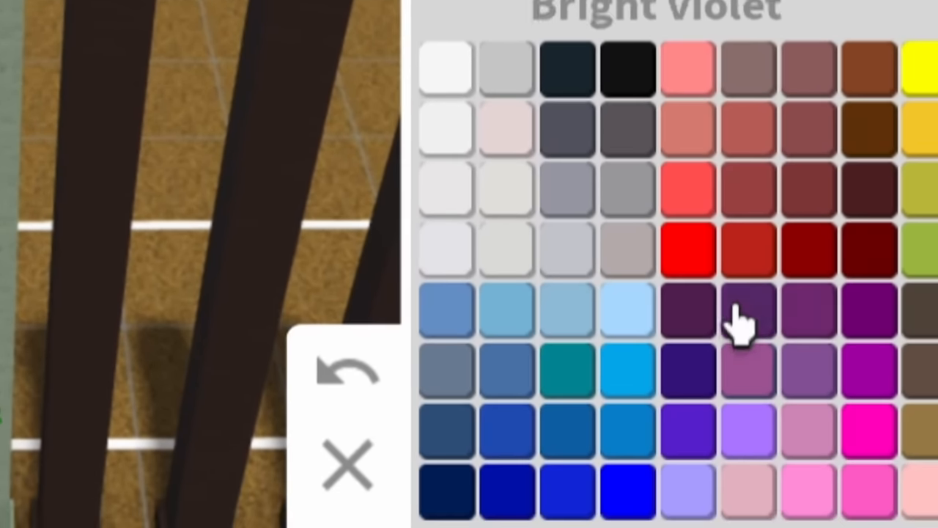
{"action": "left_click", "coordinate": [747, 311]}
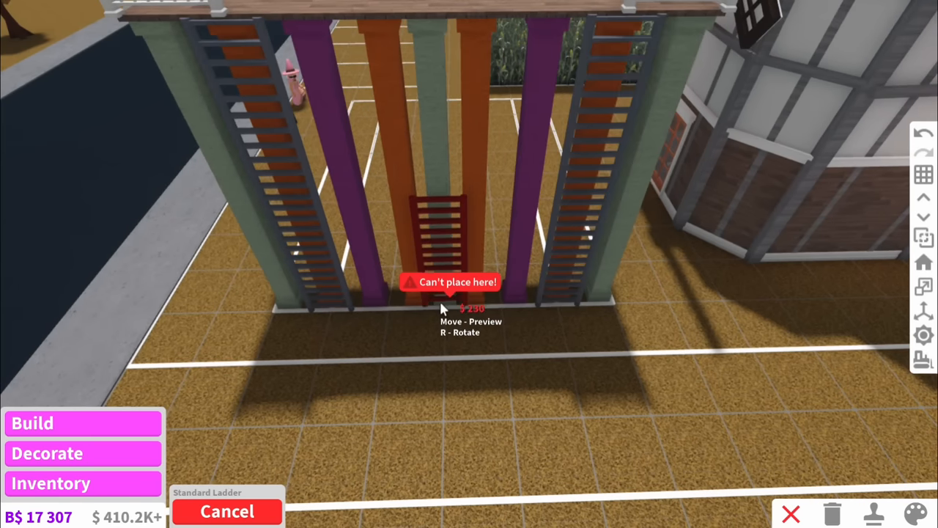
Add a ladder and choose pool items from the catalogue for the slide tower deck
{"action": "left_click", "coordinate": [225, 510]}
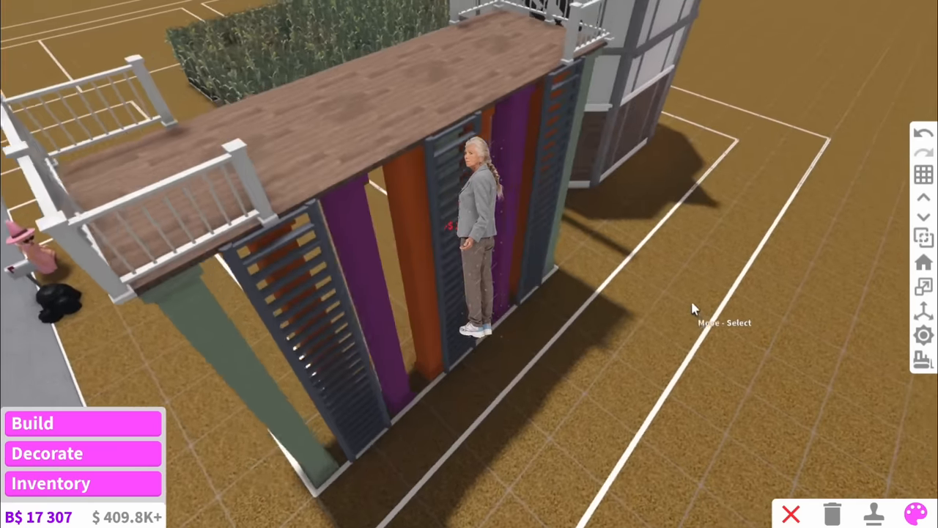
{"action": "left_click", "coordinate": [913, 513]}
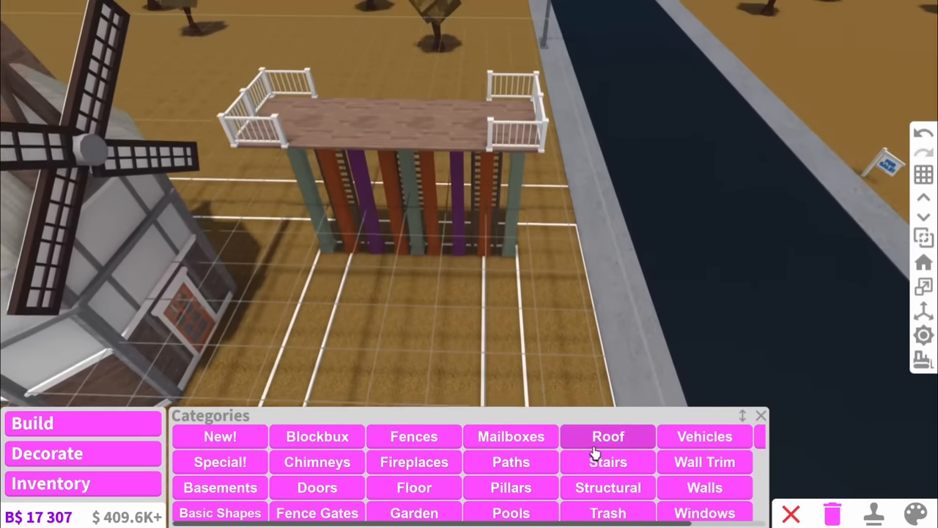
{"action": "left_click", "coordinate": [46, 453]}
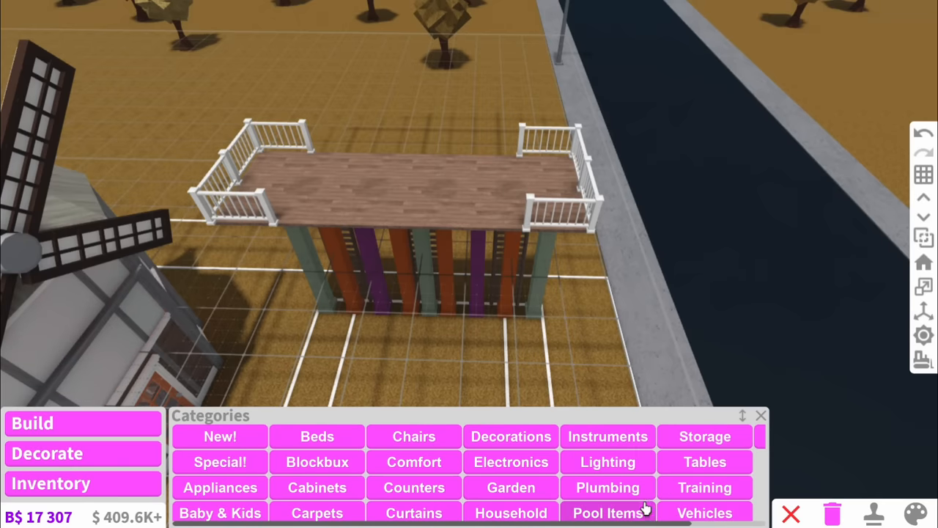
{"action": "left_click", "coordinate": [606, 512]}
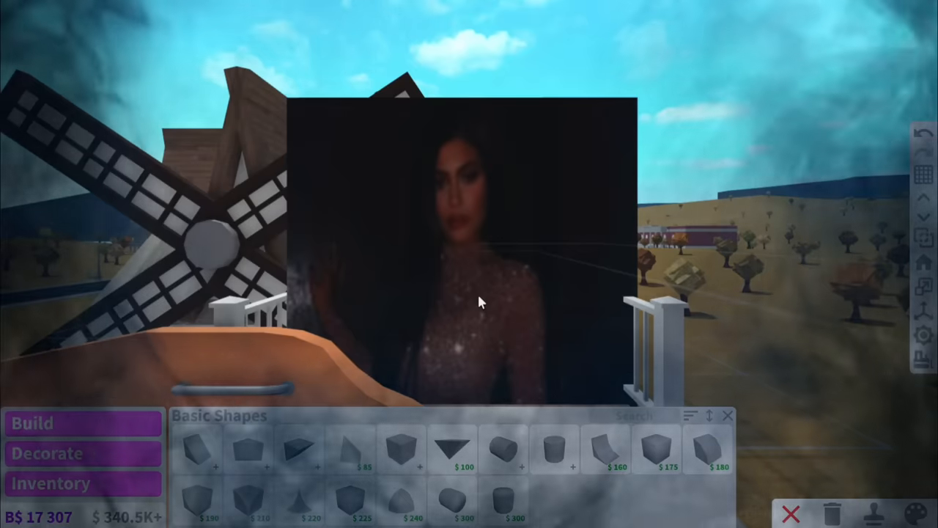
{"action": "left_click", "coordinate": [47, 453]}
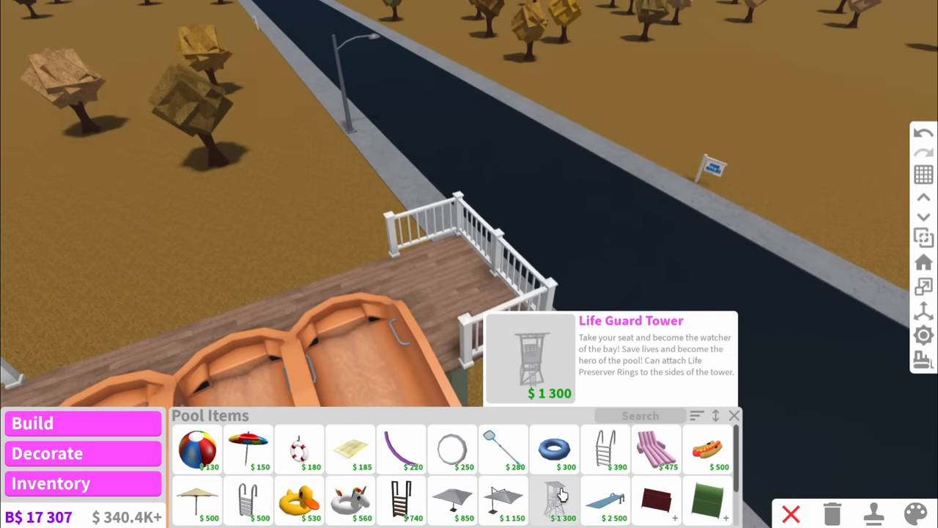
Place the Life Guard Tower on the slide tower's top deck
{"action": "left_click", "coordinate": [563, 501]}
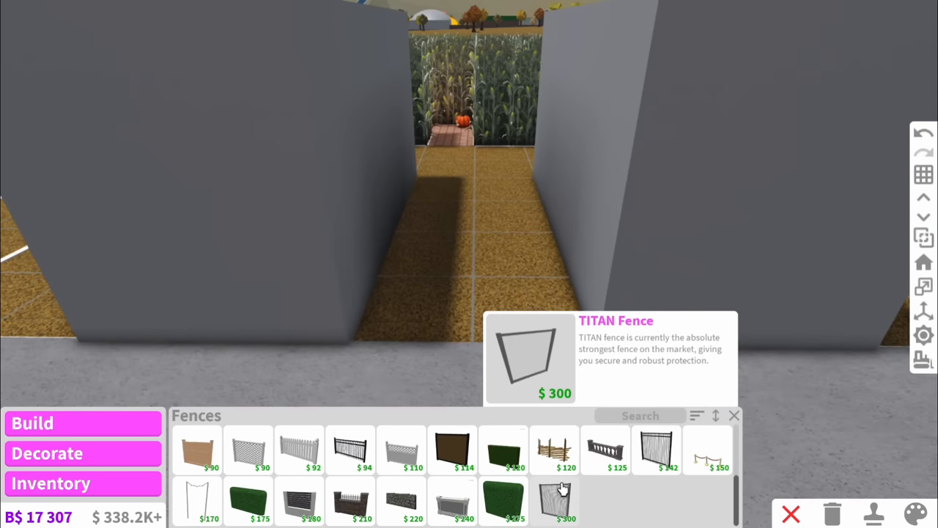
Place TITAN Fence walls along the path into the corn maze
{"action": "left_click", "coordinate": [554, 502]}
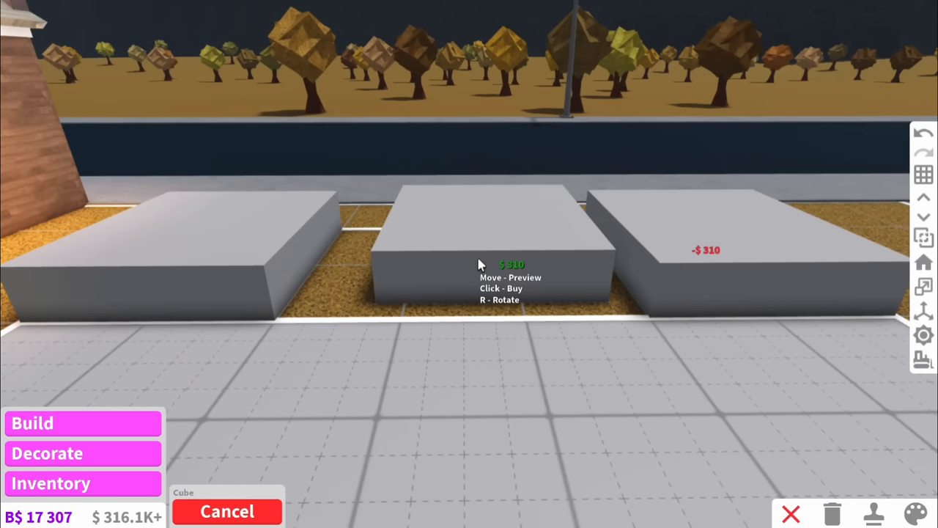
Place a grey cube as a theater platform and a red Rustic Counter behind the seats
{"action": "left_click", "coordinate": [480, 263]}
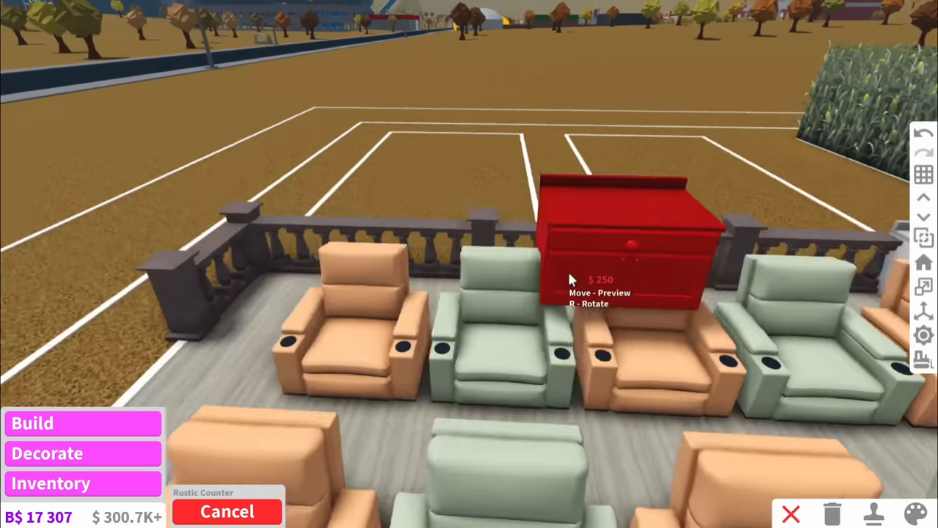
{"action": "left_click", "coordinate": [50, 483]}
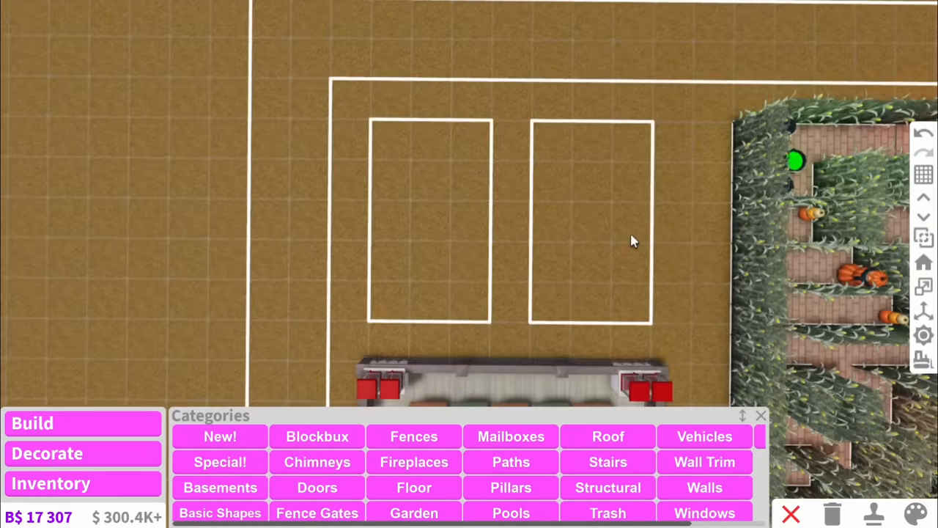
Place napkins from the Decorations search, then give the paving a new material texture
{"action": "left_click", "coordinate": [413, 487]}
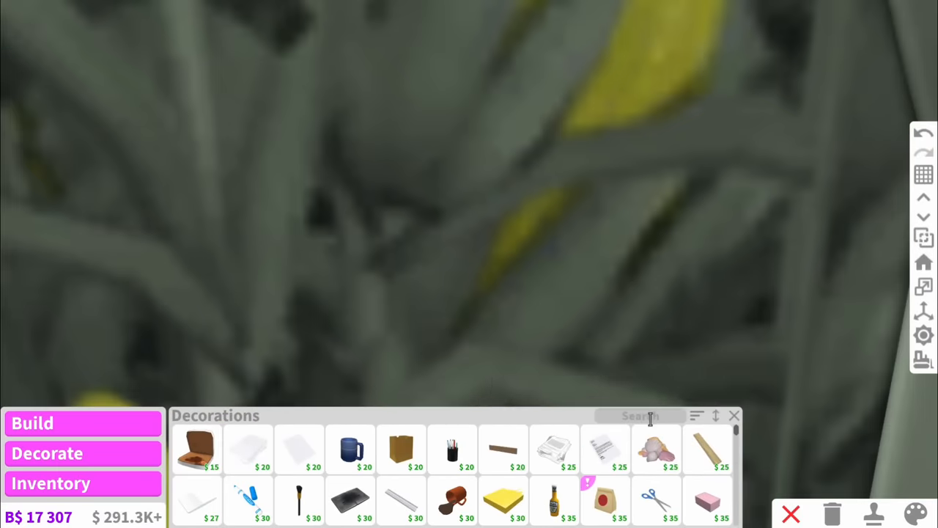
{"action": "type", "text": "napk"}
{"action": "type", "text": "gr"}
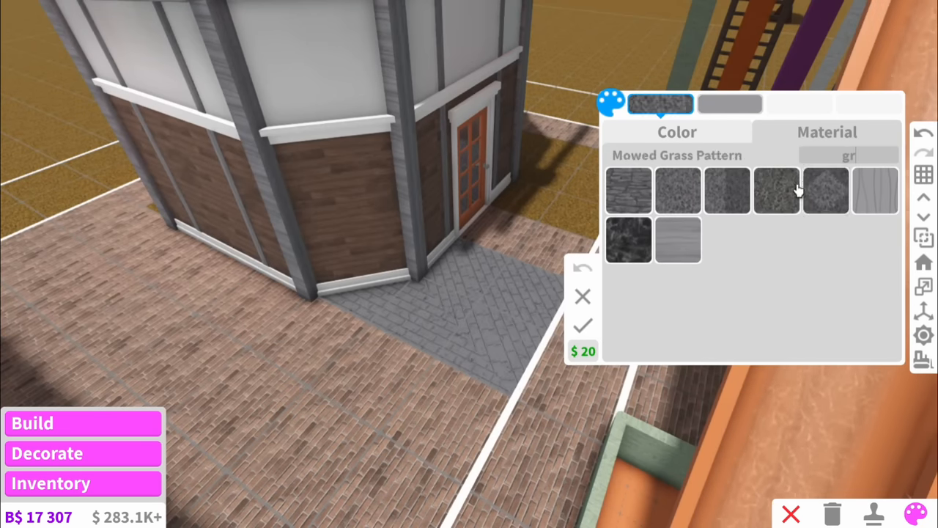
{"action": "left_click", "coordinate": [676, 132]}
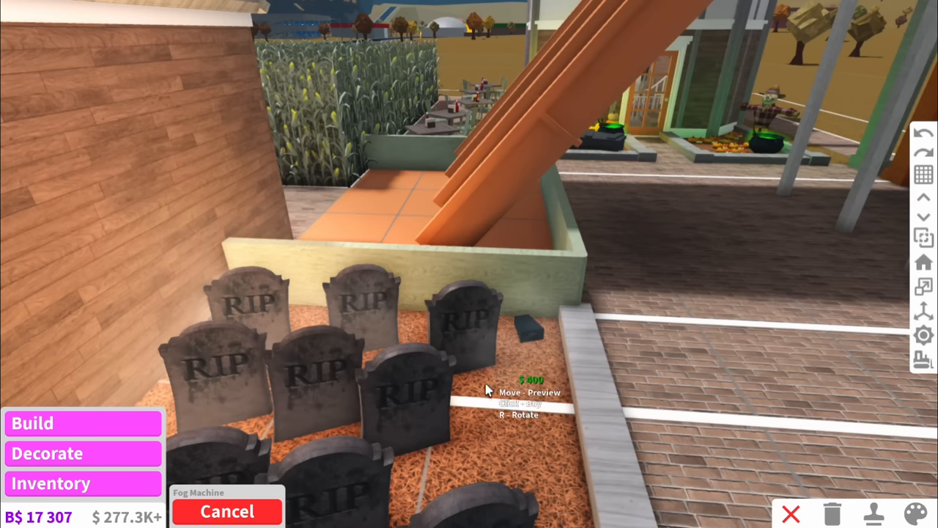
Place the Fog Machine between the RIP gravestones
{"action": "left_click", "coordinate": [52, 483]}
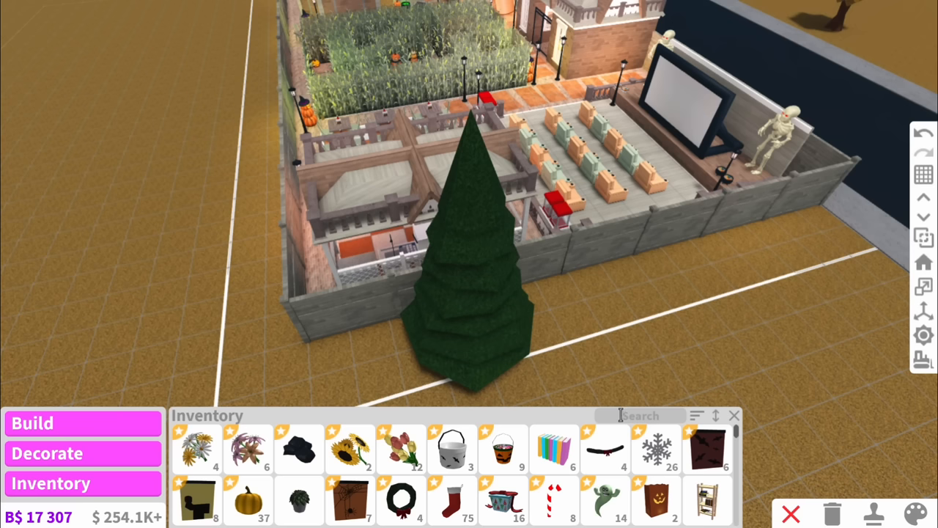
Find the Bare Giant Christmas Tree via the 'tree' search and plant one along the lot edge
{"action": "type", "text": "tree"}
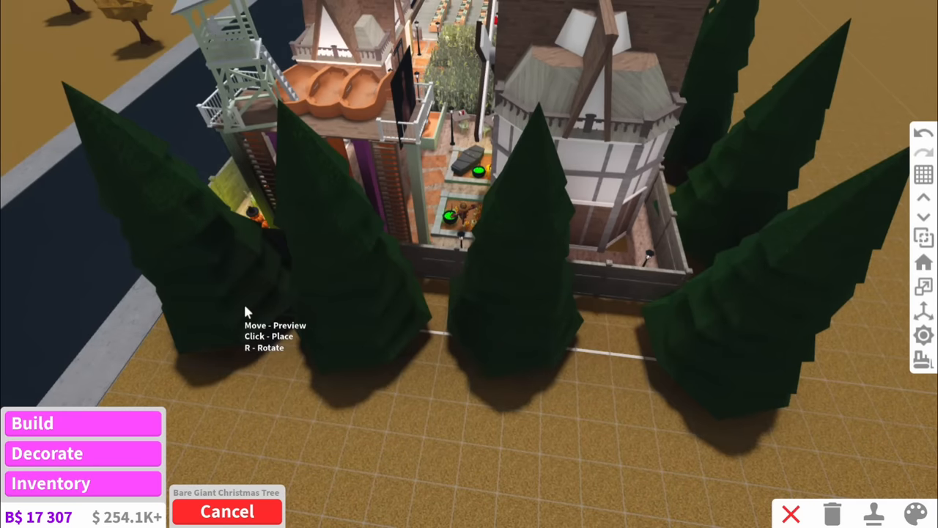
{"action": "left_click", "coordinate": [914, 513]}
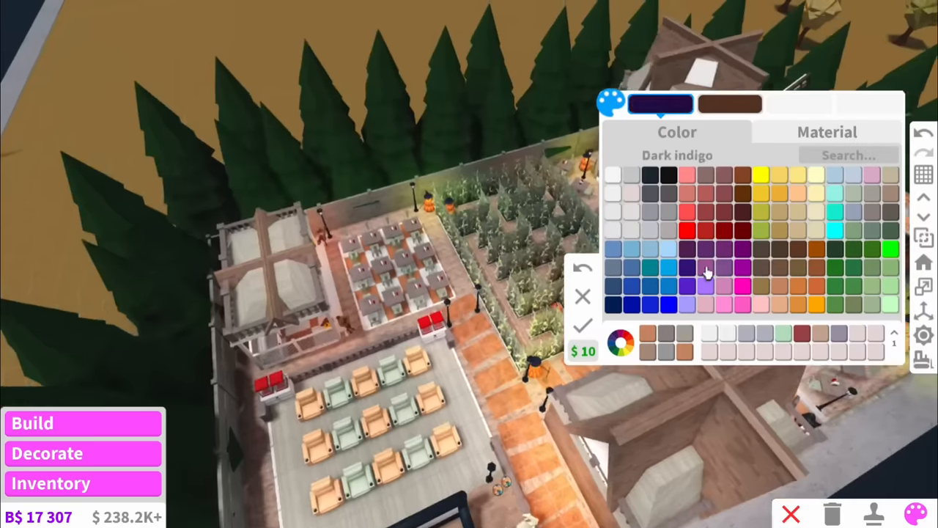